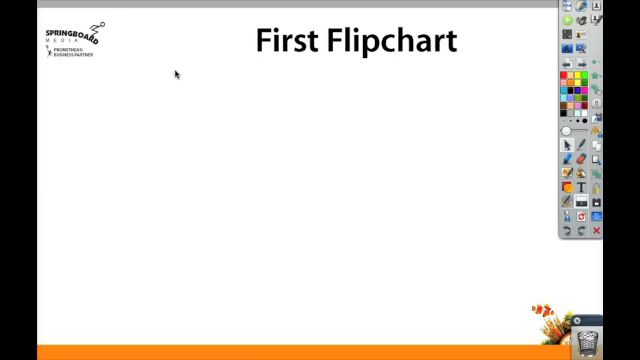
Open the Resource Browser showing the shared 16x9 page templates.
click(10, 15)
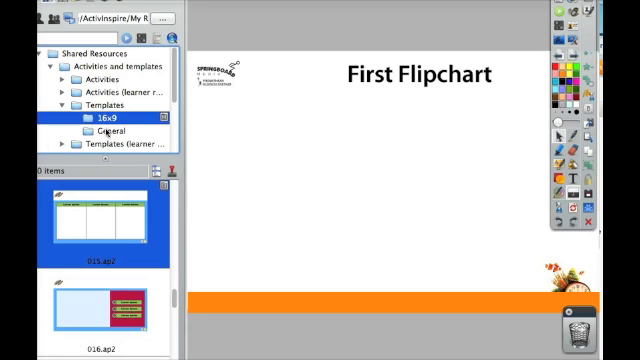
Select the General templates folder and scroll down through its template thumbnails.
click(100, 131)
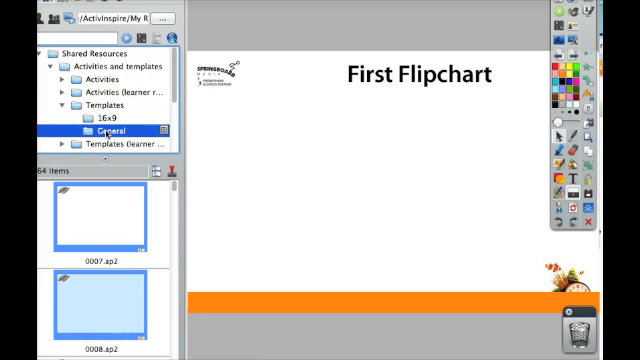
scroll(down, 3)
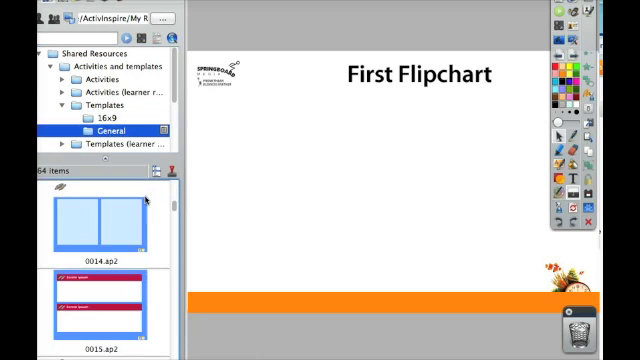
scroll(down, 3)
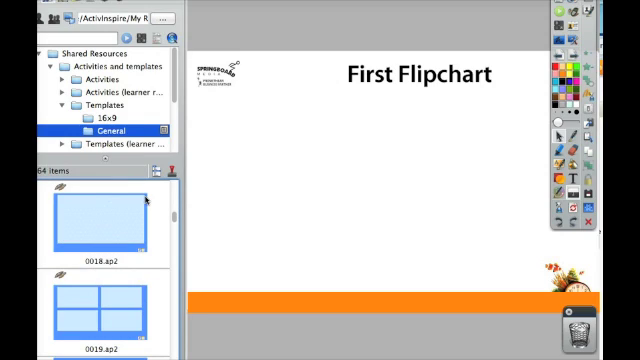
scroll(down, 3)
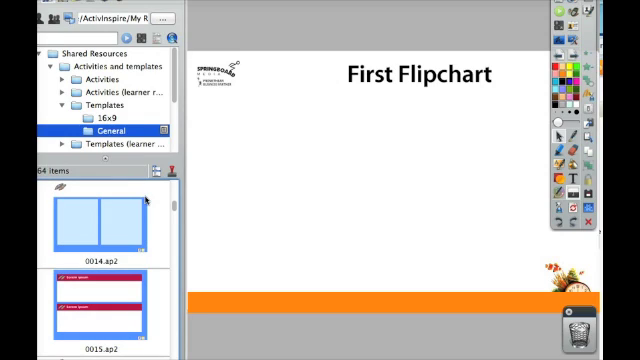
scroll(down, 3)
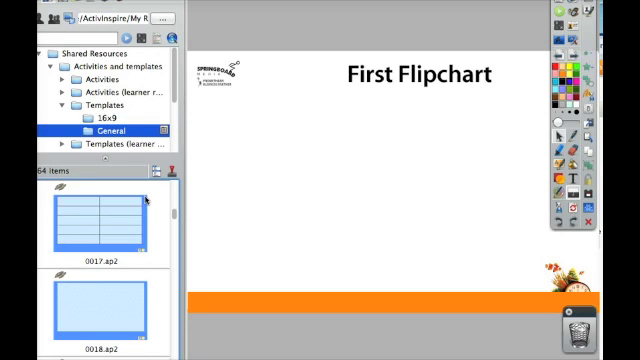
scroll(down, 3)
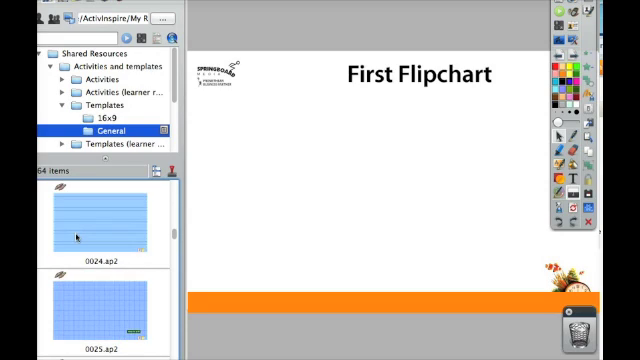
scroll(down, 3)
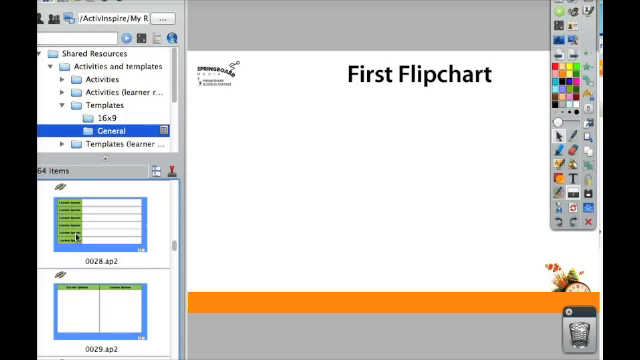
scroll(down, 3)
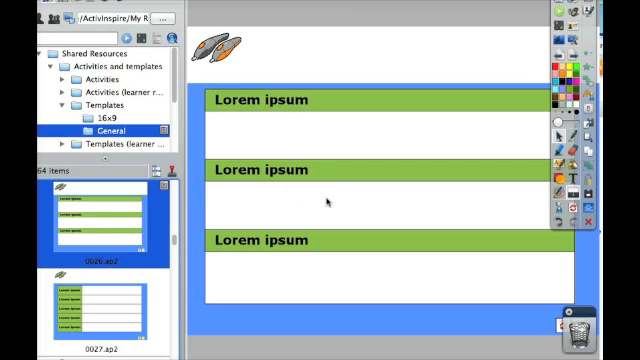
mouse_move(495, 72)
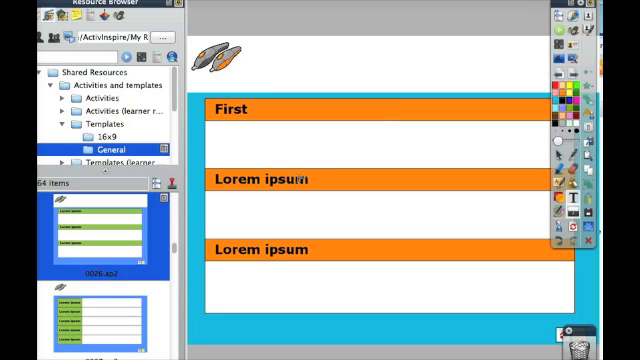
Retitle the second Lorem ipsum heading to 'Then'.
click(265, 180)
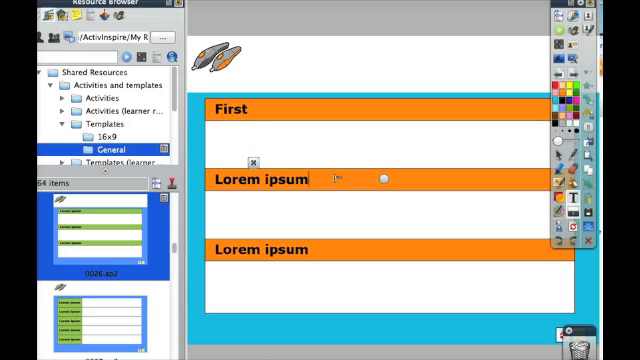
text(Then)
click(378, 249)
text(Last)
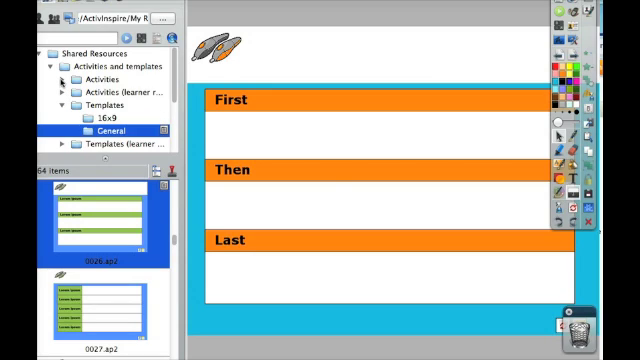
Expand Activities, view Art and Calendar resources, then scroll through Math activities.
click(66, 79)
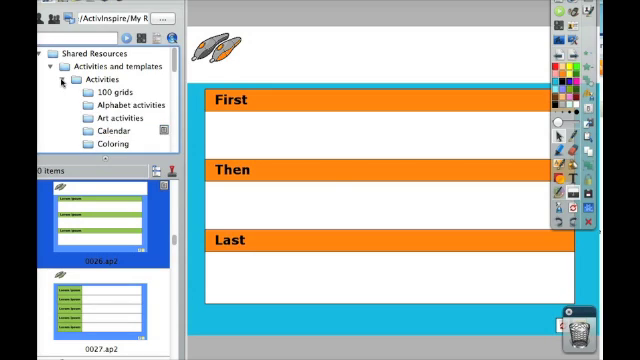
click(112, 118)
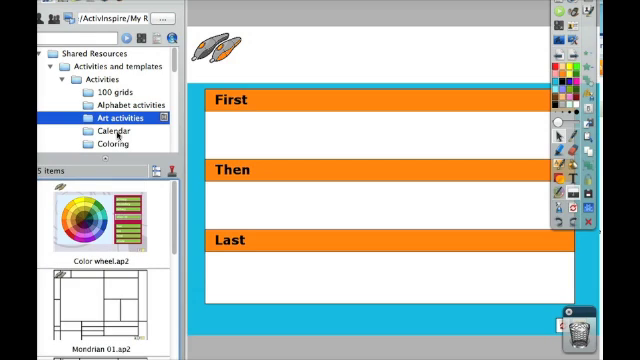
click(106, 131)
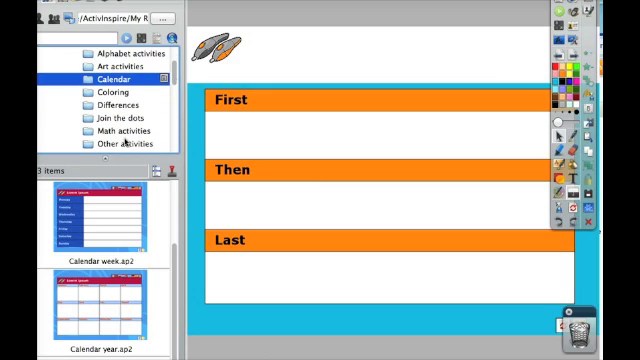
click(122, 128)
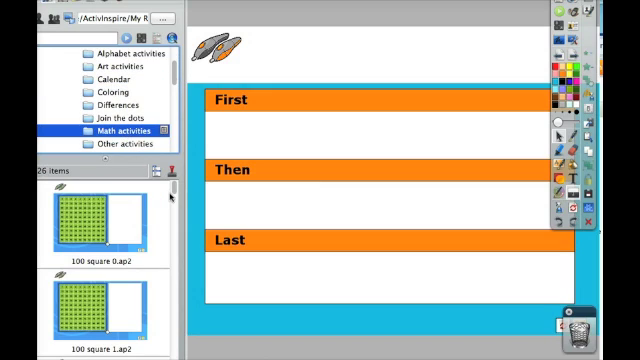
scroll(down, 3)
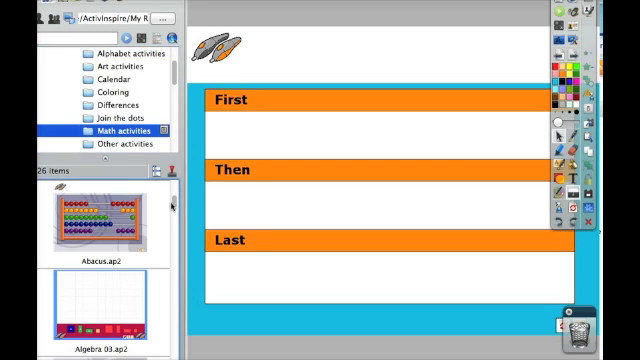
scroll(down, 3)
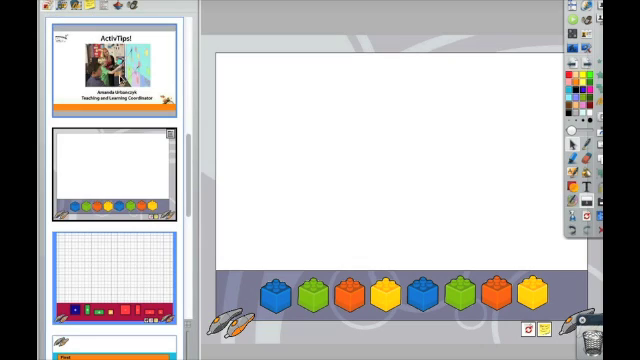
Scroll the Page Browser and right-click the First, Then, Last page thumbnail.
scroll(down, 3)
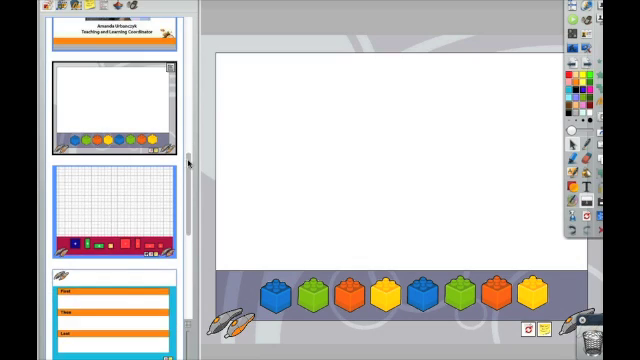
scroll(down, 3)
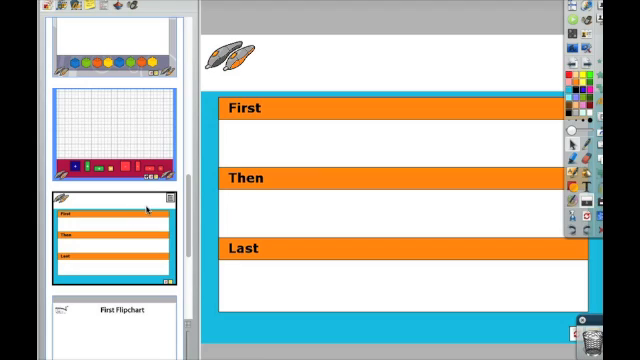
right_click(170, 202)
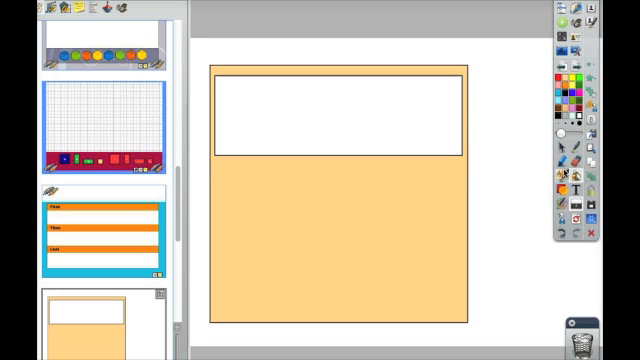
Select the white box at the top of the tan organizer panel.
click(335, 113)
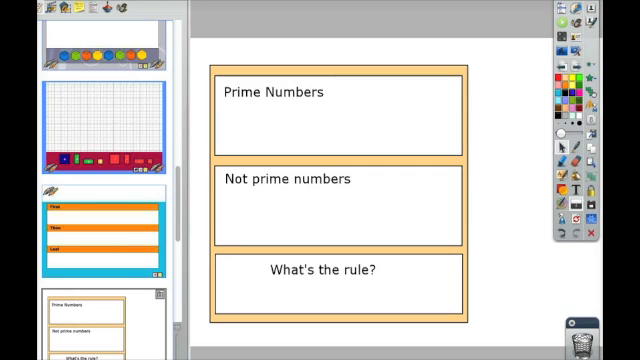
mouse_move(418, 322)
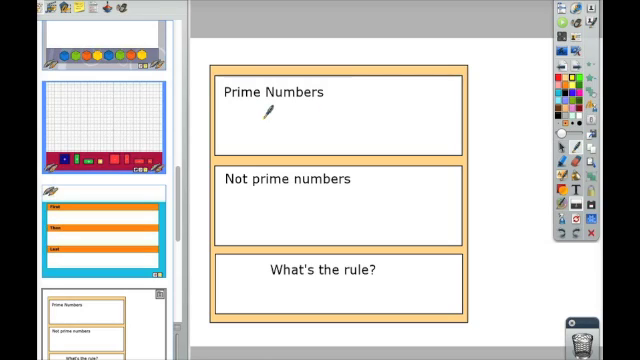
Pick a pen colour and handwrite a number in the Not prime numbers box.
click(240, 123)
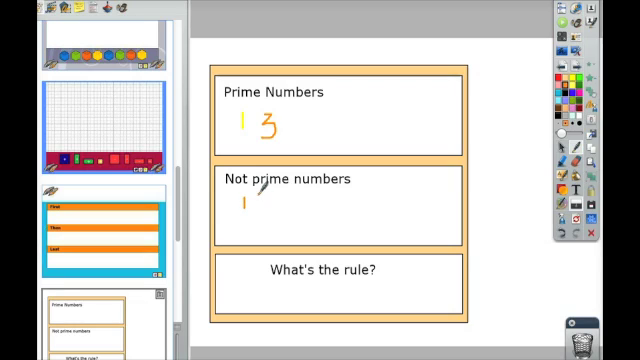
drag(262, 190, 268, 210)
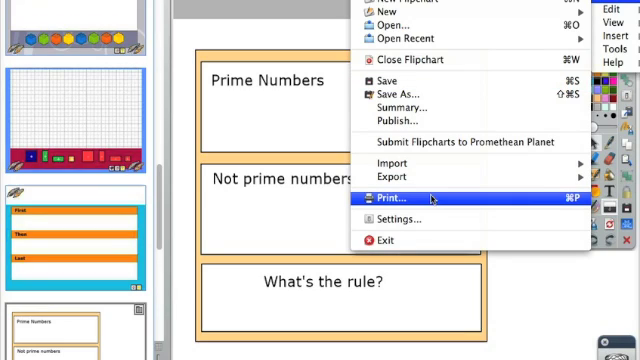
Choose File > Print... to open the flipchart's Print dialog.
click(394, 197)
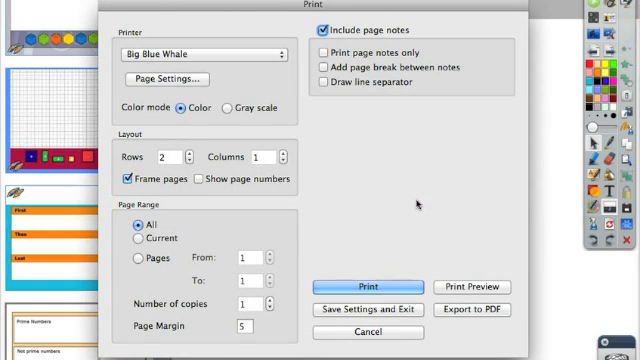
mouse_move(465, 310)
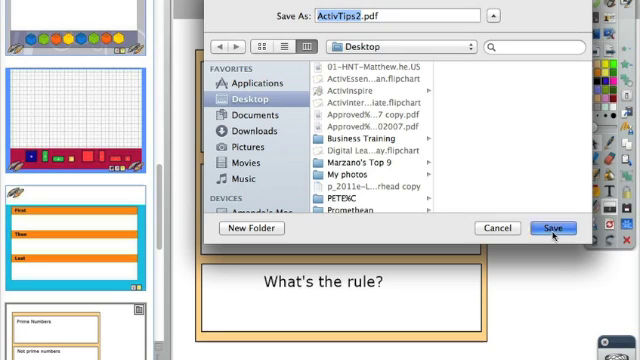
Save the exported ActivTips2.pdf to the Desktop.
click(553, 228)
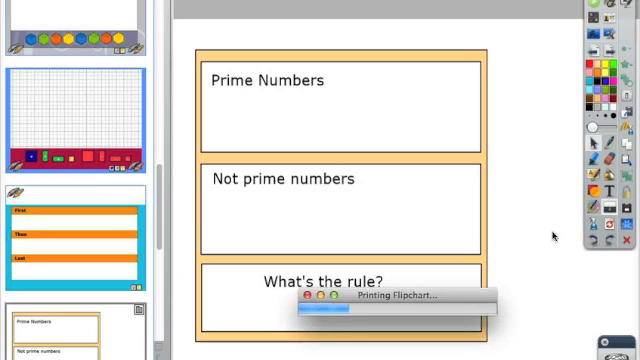